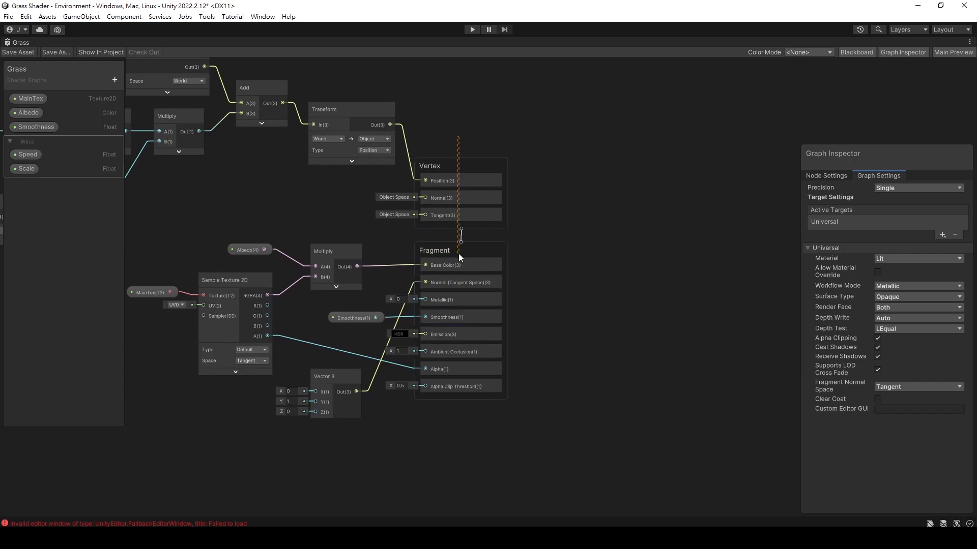
# - Drag the grass material's Smoothness through 0.63 and 0.59 down to about 0.44 for a subtle sheen
pyautogui.click(277, 318)
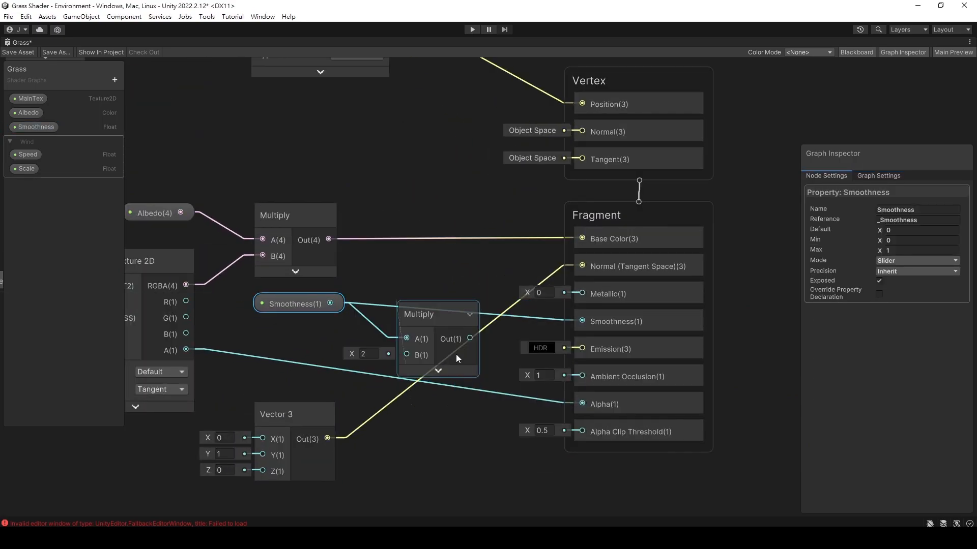
pyautogui.click(433, 314)
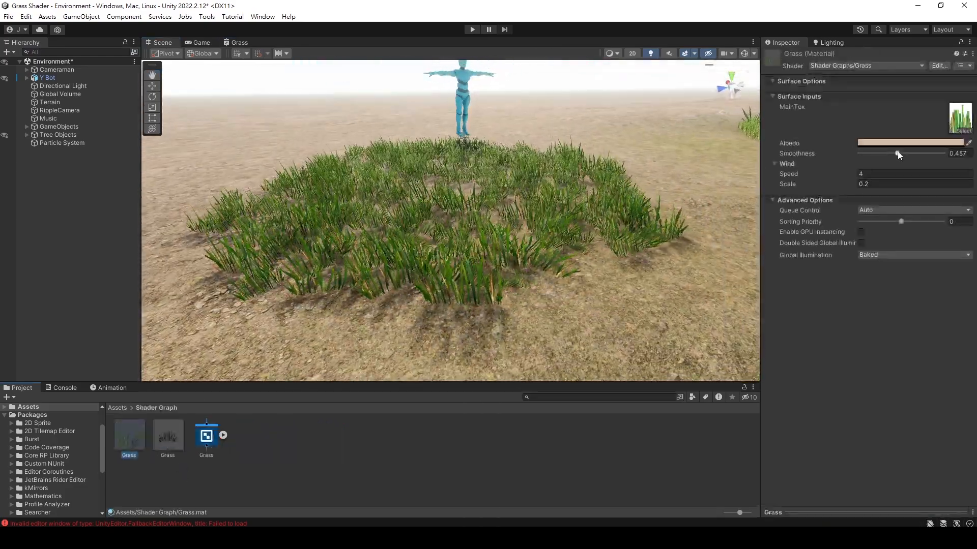
pyautogui.moveTo(897, 153); pyautogui.dragTo(911, 154)
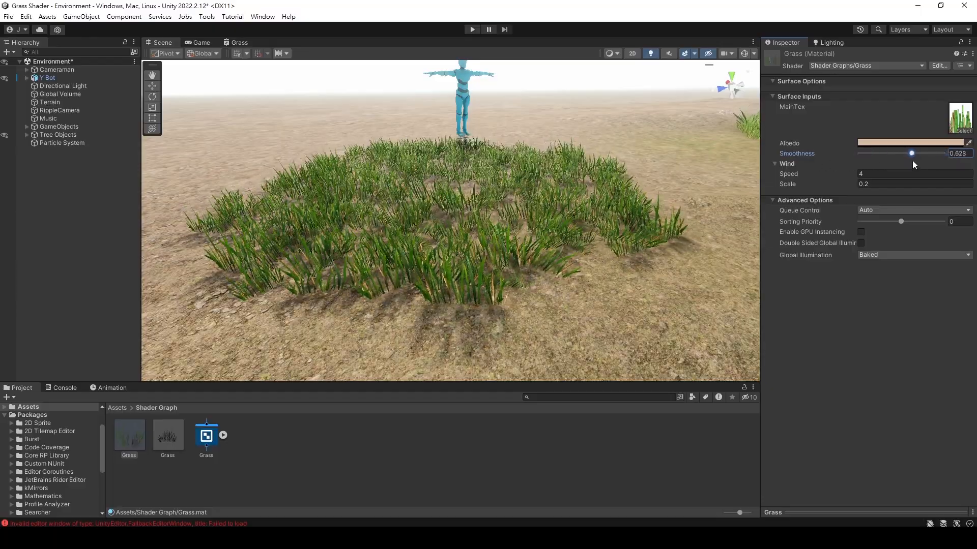
pyautogui.moveTo(911, 153); pyautogui.dragTo(908, 153)
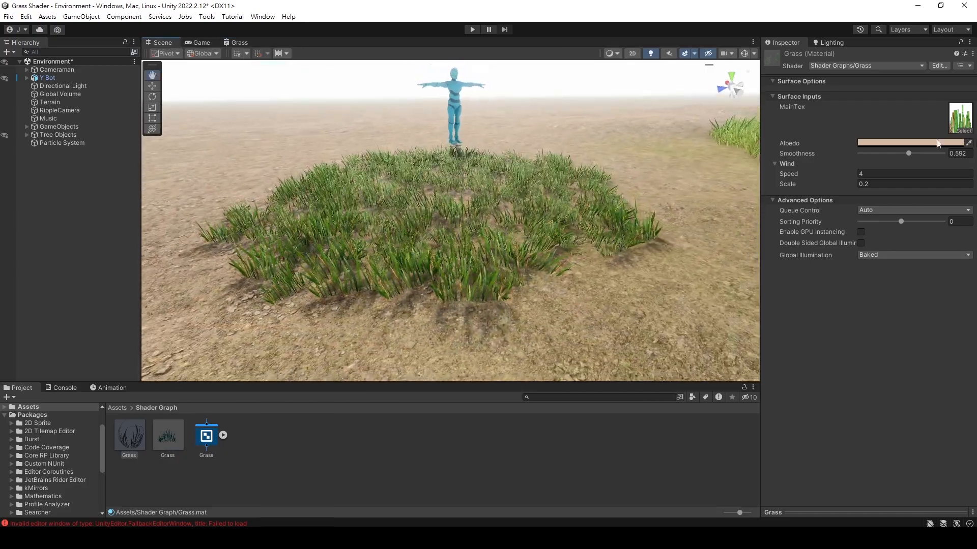
pyautogui.moveTo(908, 153); pyautogui.dragTo(896, 154)
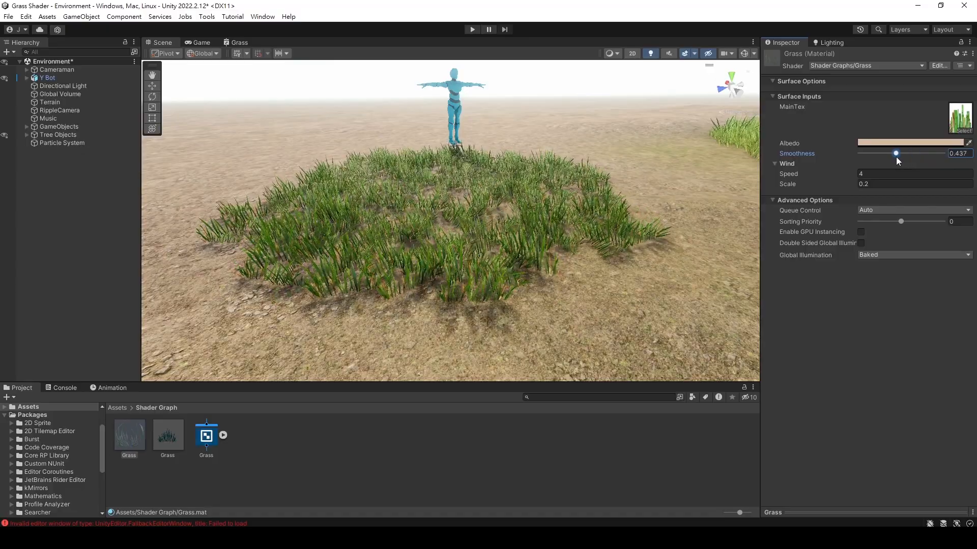
pyautogui.moveTo(895, 154); pyautogui.dragTo(905, 154)
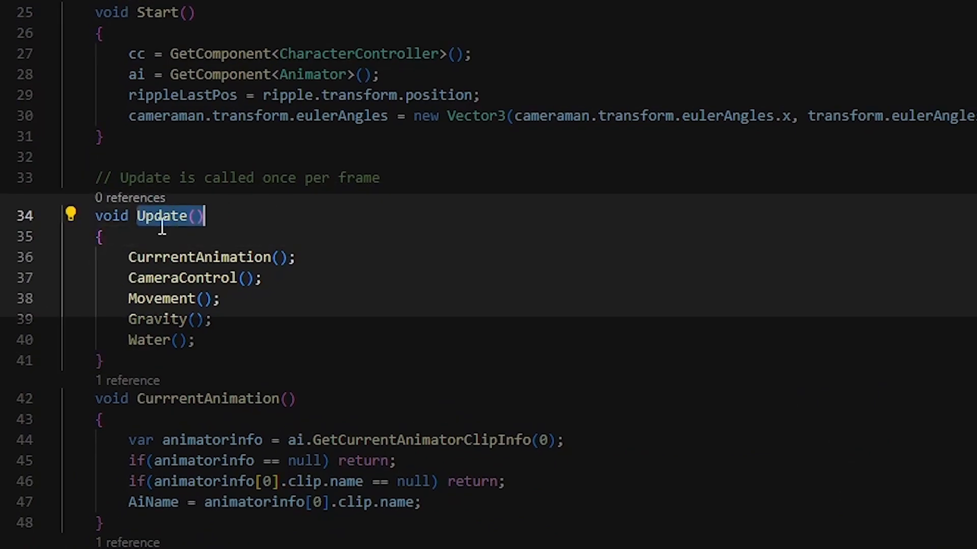
# - Add Shader.SetGlobalVector("_Player", transform.position) in the player's Update
pyautogui.write('s')
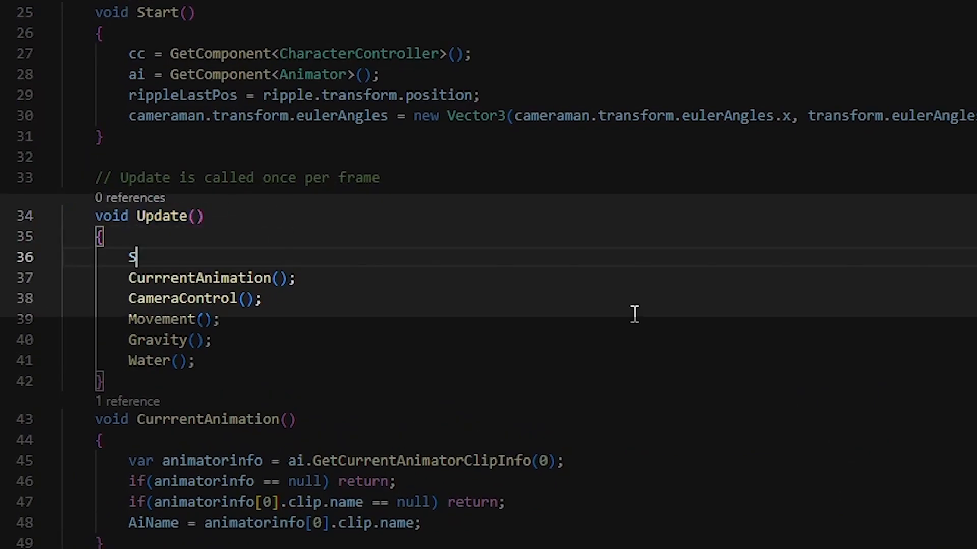
pyautogui.write('hader.SetGlobalVector("')
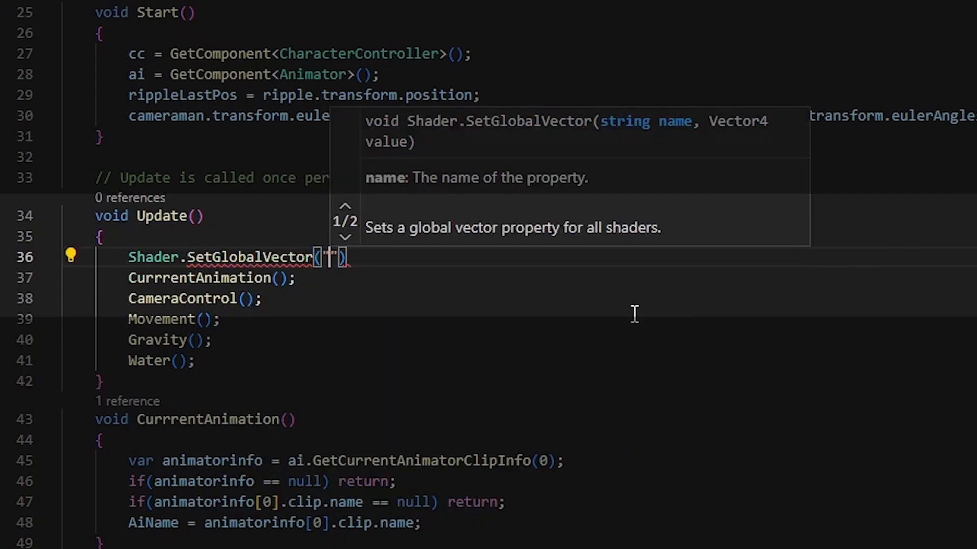
pyautogui.write('"_Player", transform.')
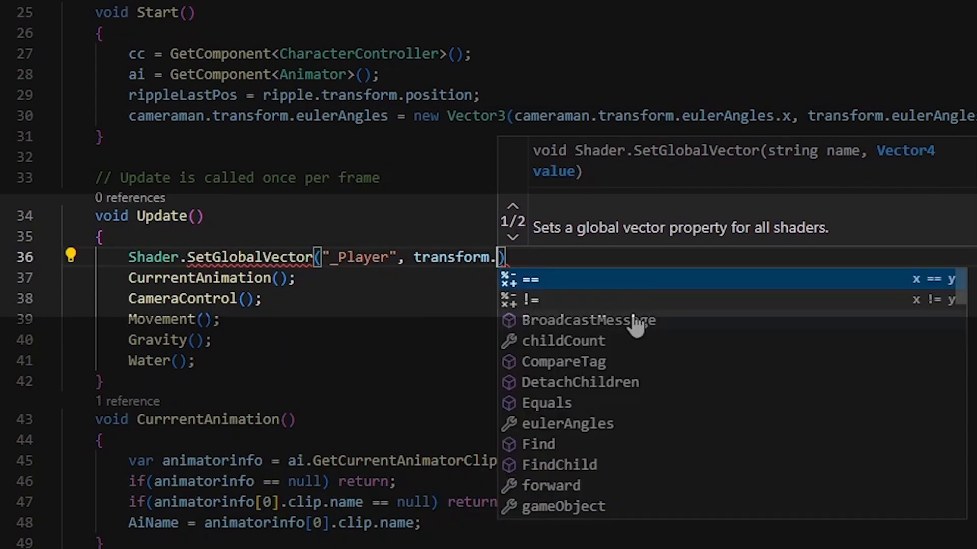
pyautogui.write('position')
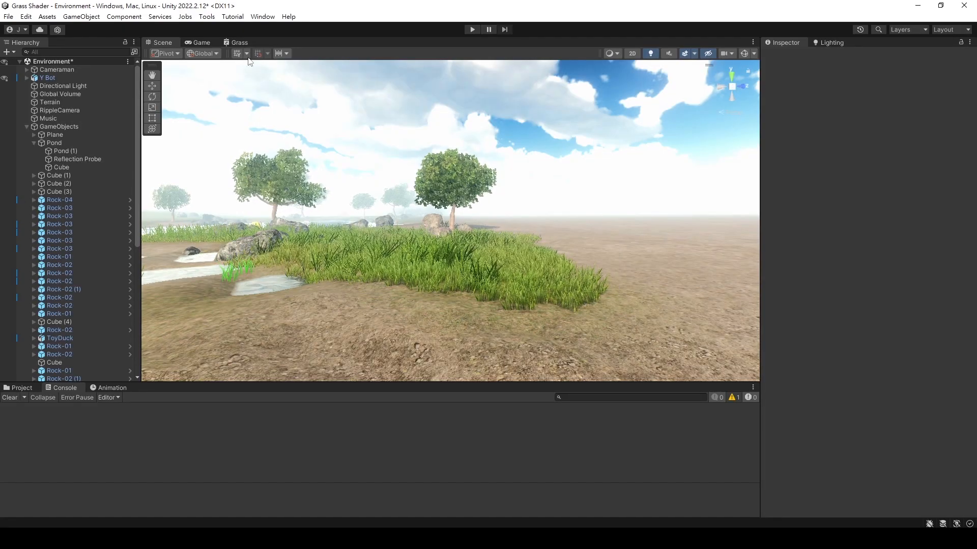
# - Add a hidden Vector3 property Player referencing _Player and place it as a node in the graph
pyautogui.click(238, 43)
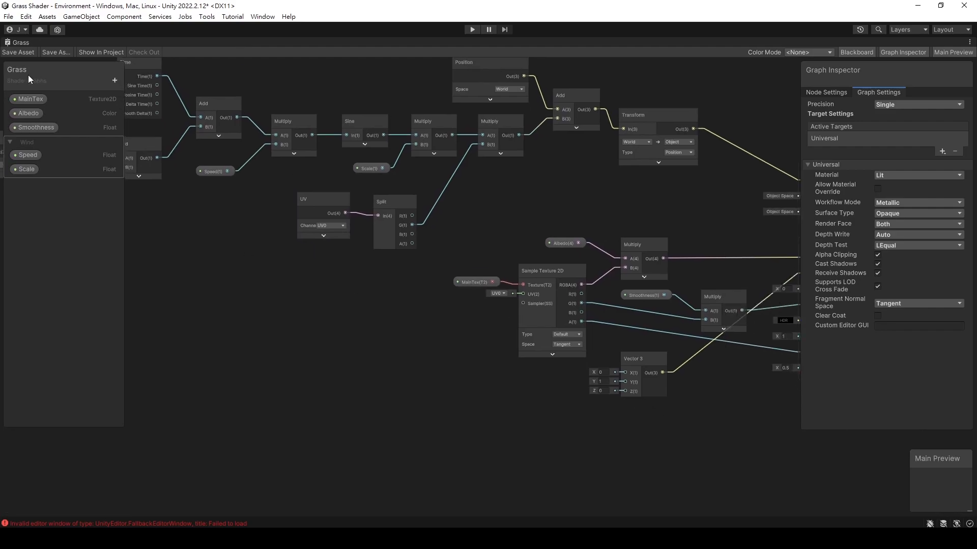
pyautogui.click(114, 80)
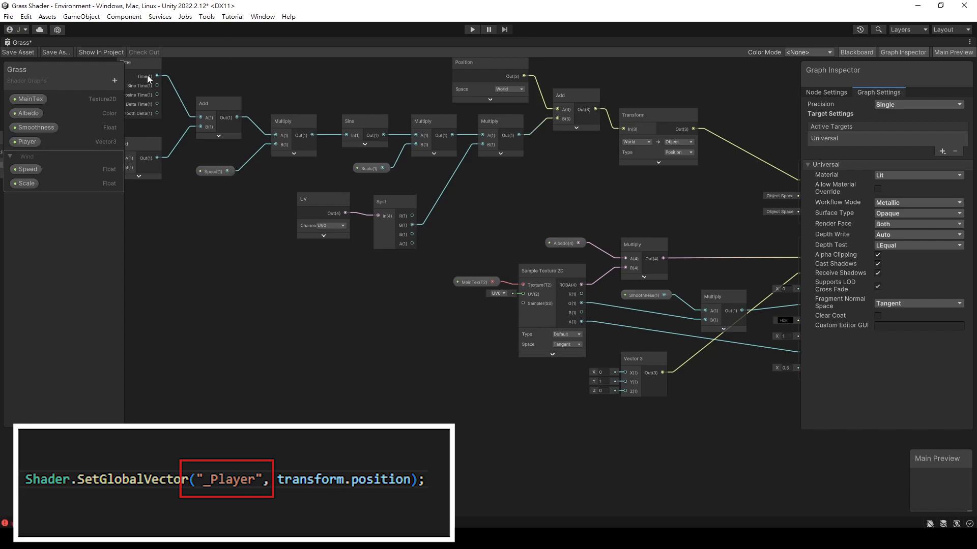
pyautogui.click(27, 141)
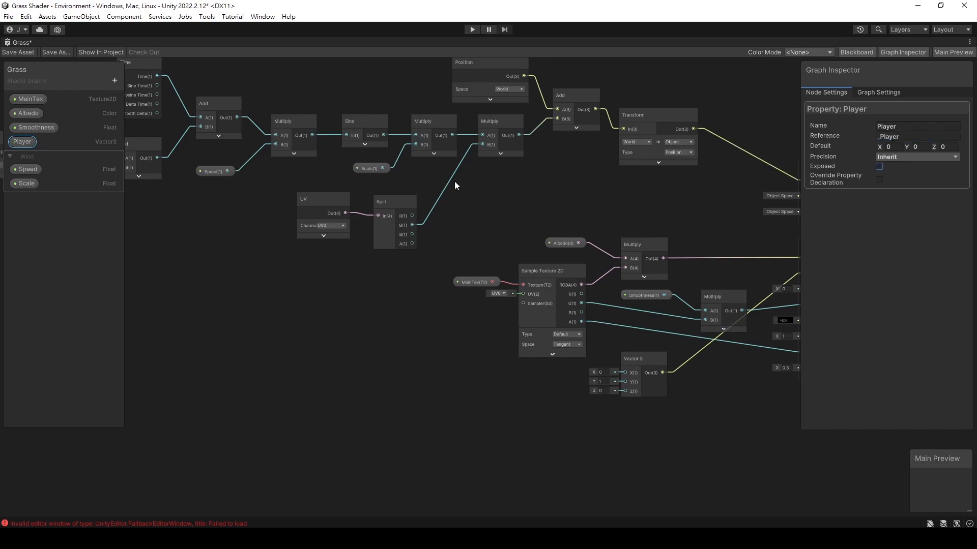
pyautogui.click(21, 141)
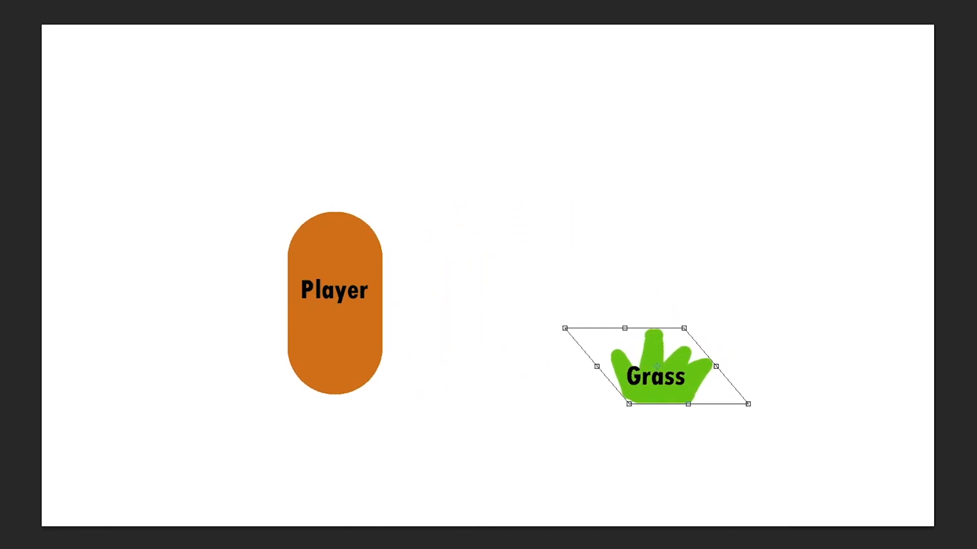
pyautogui.moveTo(334, 289); pyautogui.dragTo(415, 281)
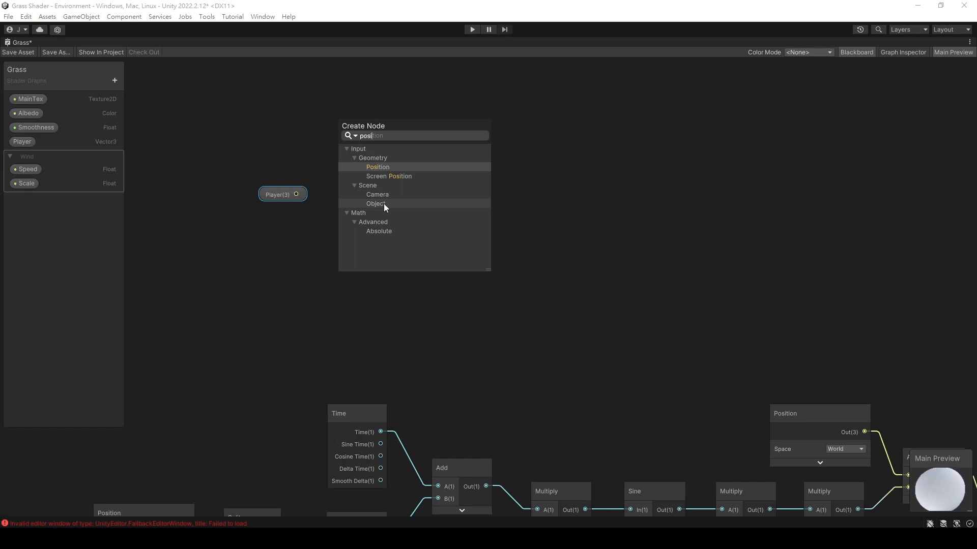
# - Wire Position, Distance and Clamp nodes with an Interaction distance property into Clamp Max
pyautogui.click(377, 167)
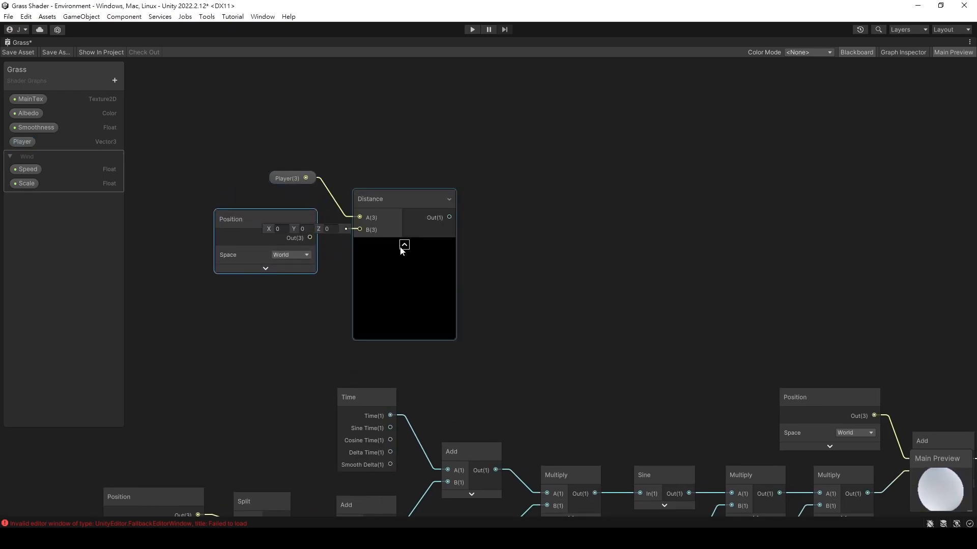
pyautogui.write('clamp')
pyautogui.write('Interaction distance')
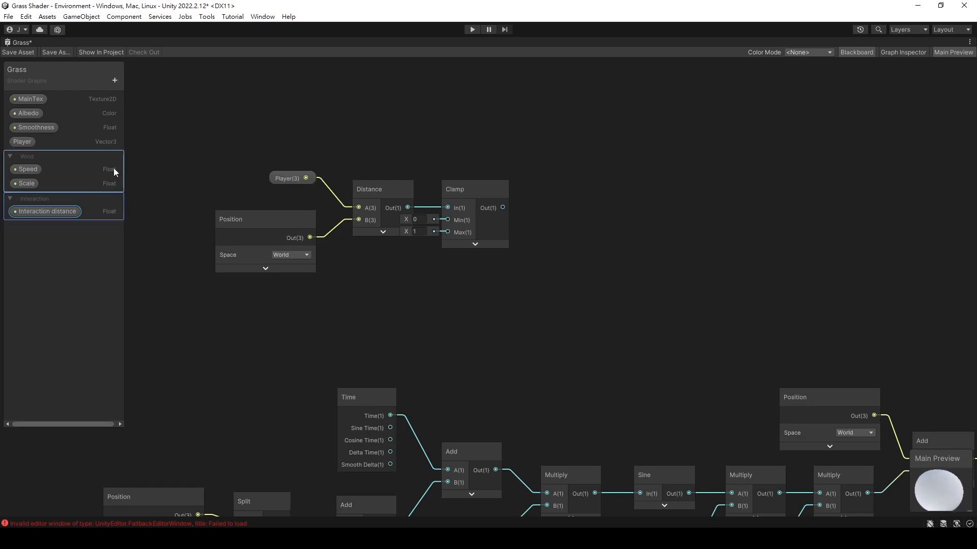
pyautogui.moveTo(44, 211); pyautogui.dragTo(373, 284)
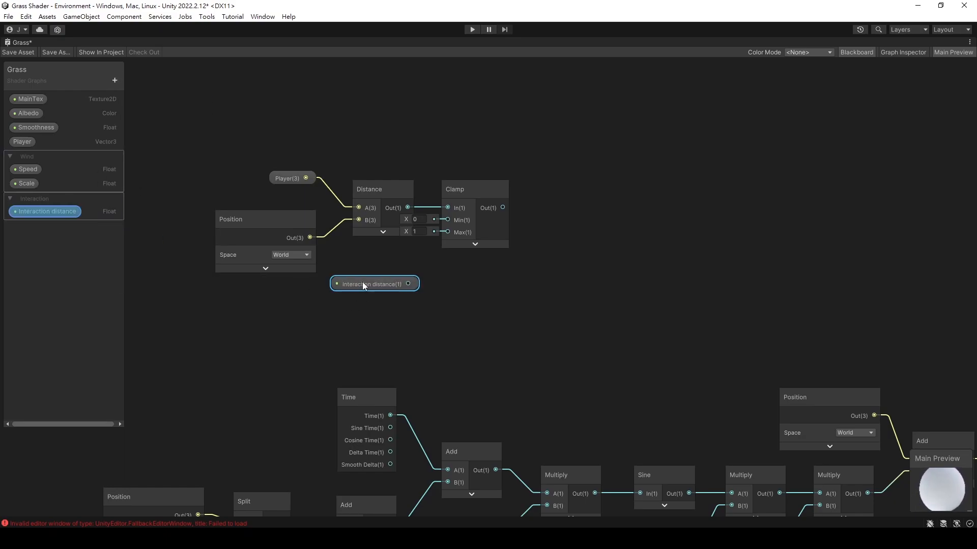
pyautogui.click(373, 283)
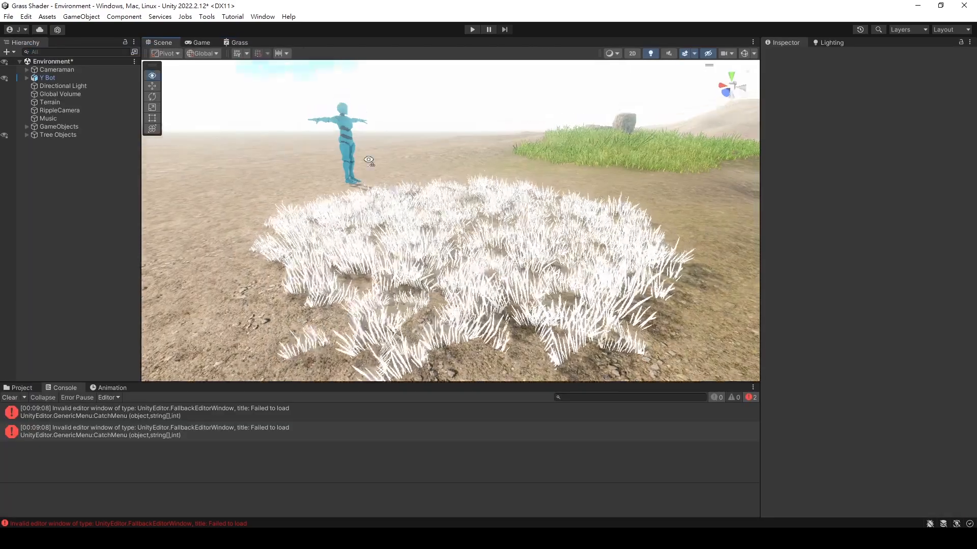
# - Run play mode to test the clamped distance on the grass, then return to the graph
pyautogui.click(471, 29)
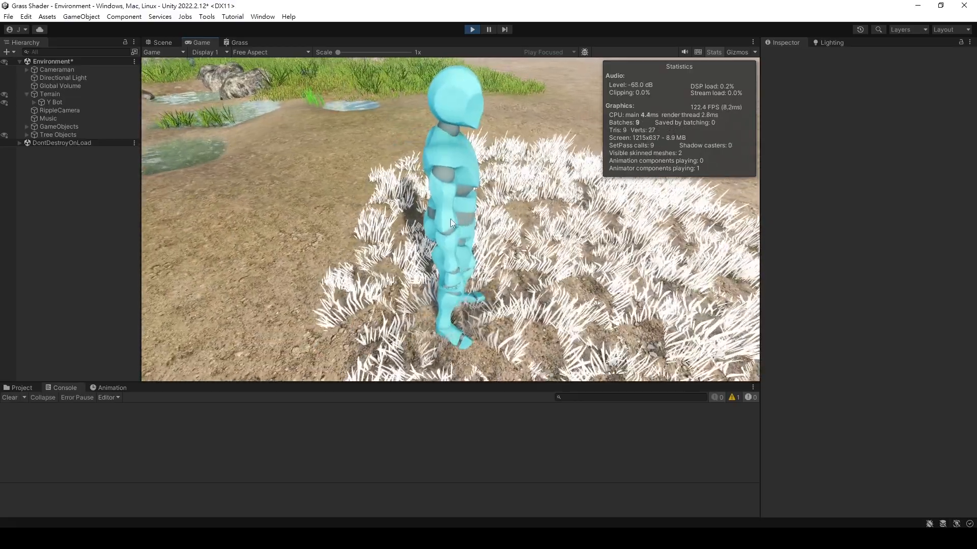
pyautogui.click(162, 42)
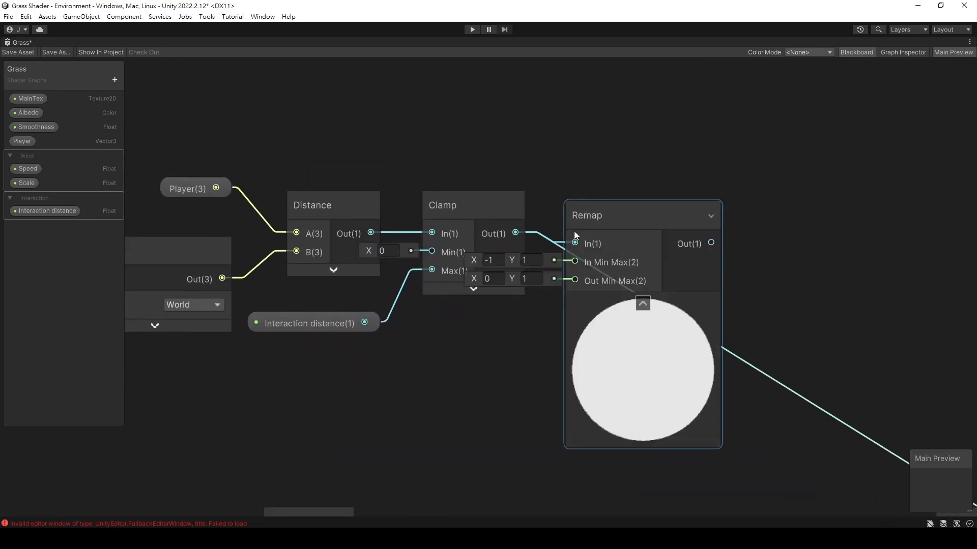
# - Feed the clamped distance into Remap and add a Vector 2 from Interaction distance for its input range
pyautogui.moveTo(642, 214); pyautogui.dragTo(698, 204)
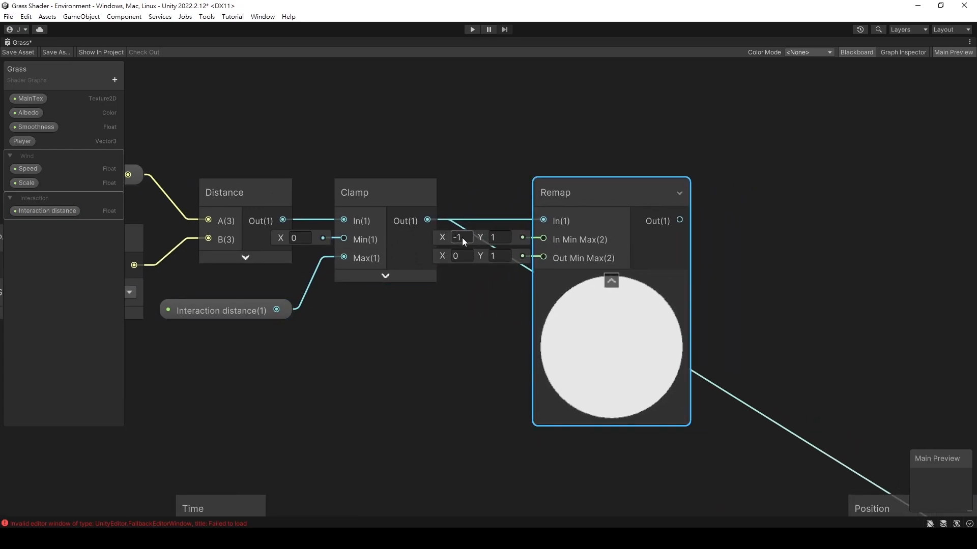
pyautogui.write('vector')
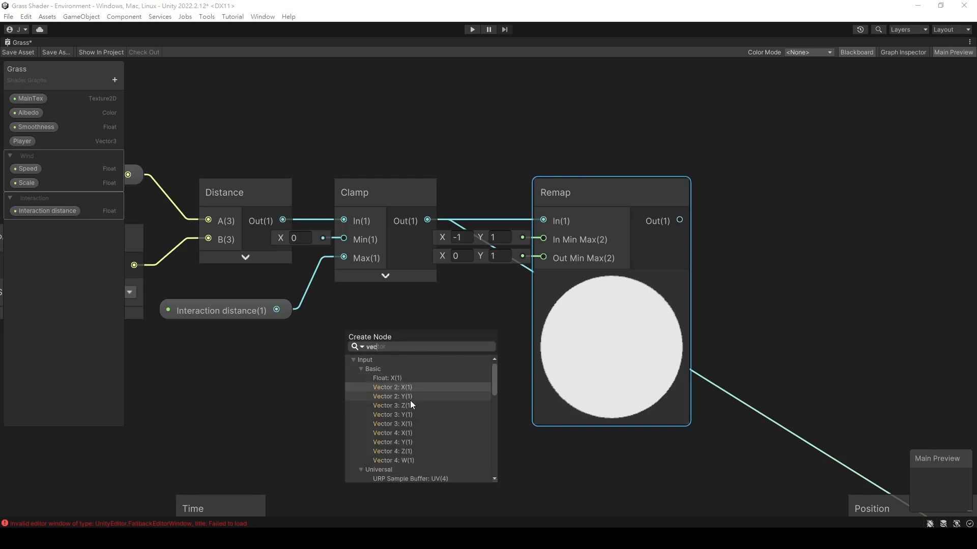
pyautogui.click(393, 387)
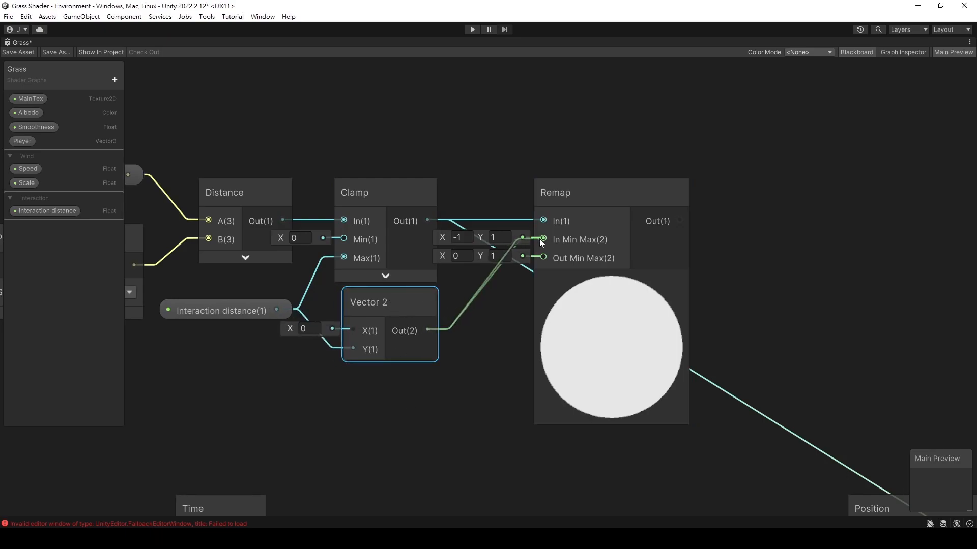
pyautogui.scroll(-3)
pyautogui.write('mu')
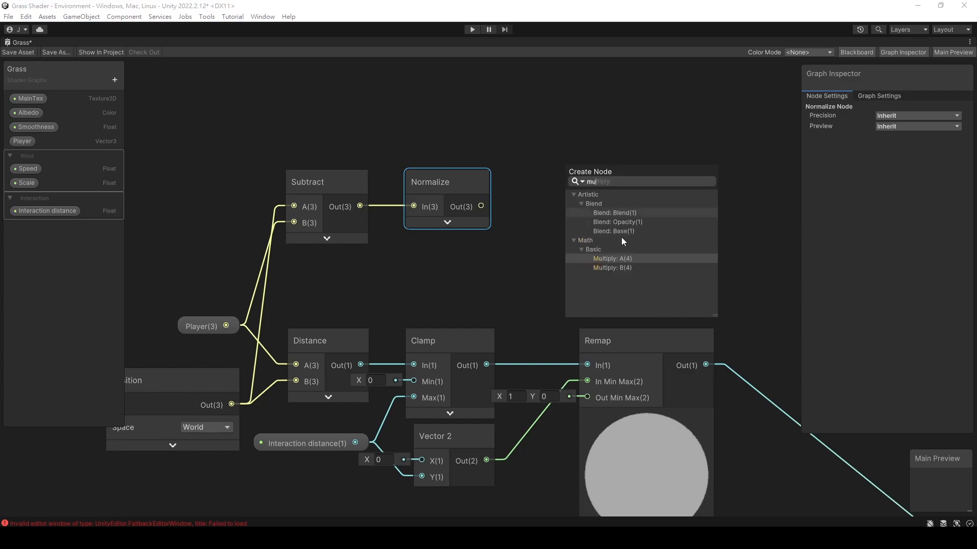
# - Multiply the normalized direction by a new Strength property into Vertex Position, save and play
pyautogui.click(611, 258)
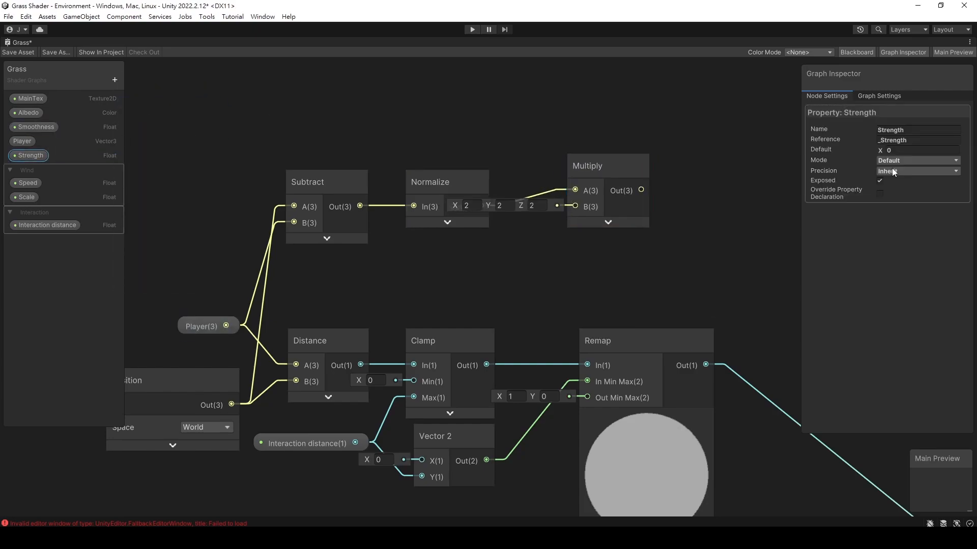
pyautogui.moveTo(30, 155); pyautogui.dragTo(495, 259)
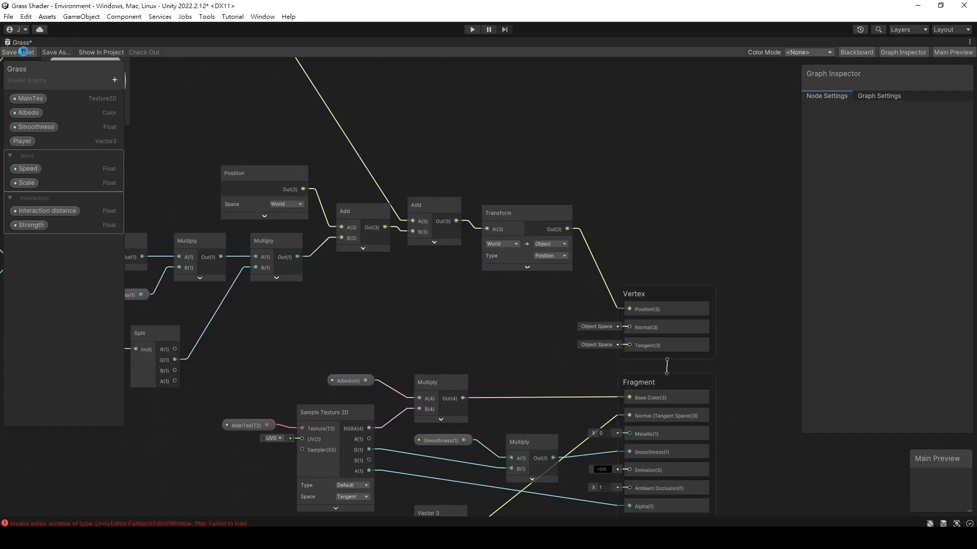
pyautogui.click(471, 29)
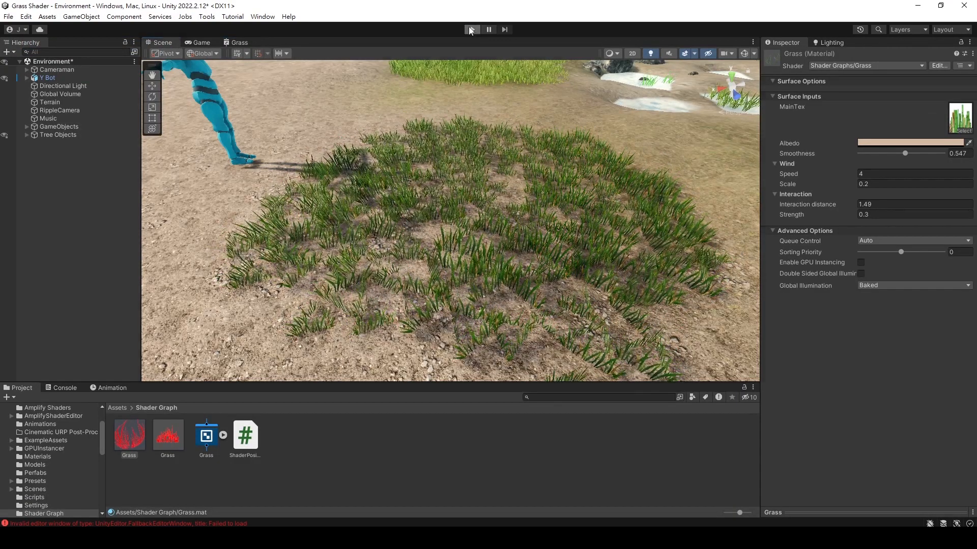
pyautogui.click(471, 29)
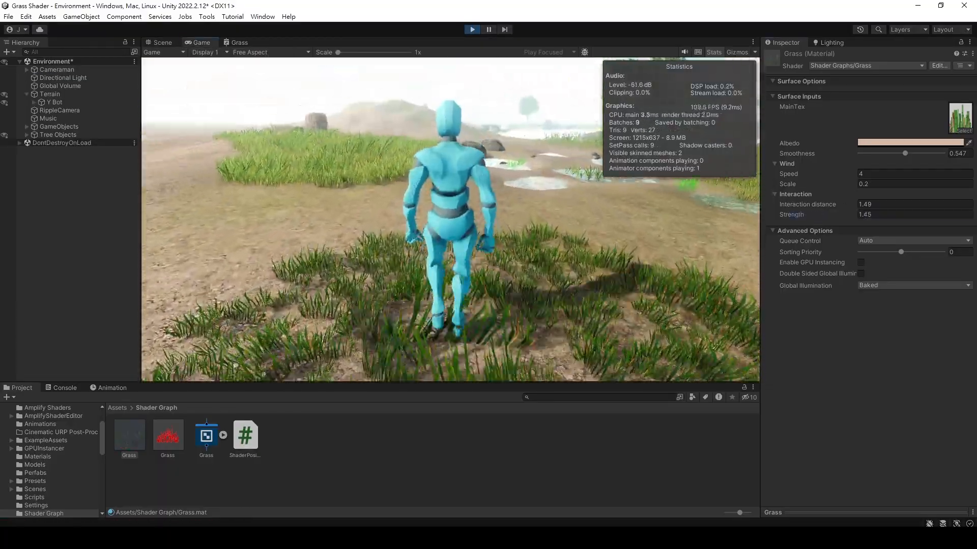
# - Adjust the graph, save again and replay the scene with Strength raised to 2
pyautogui.click(240, 43)
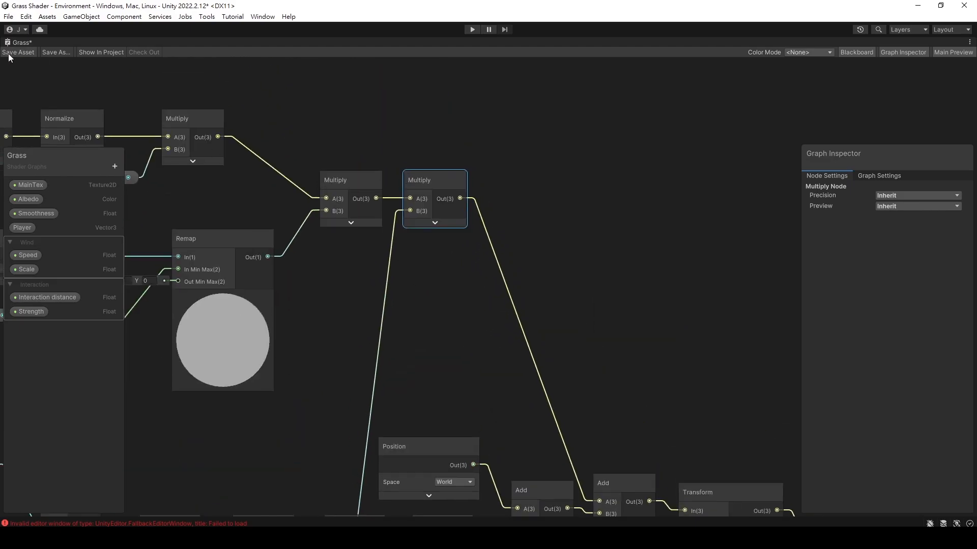
pyautogui.click(18, 52)
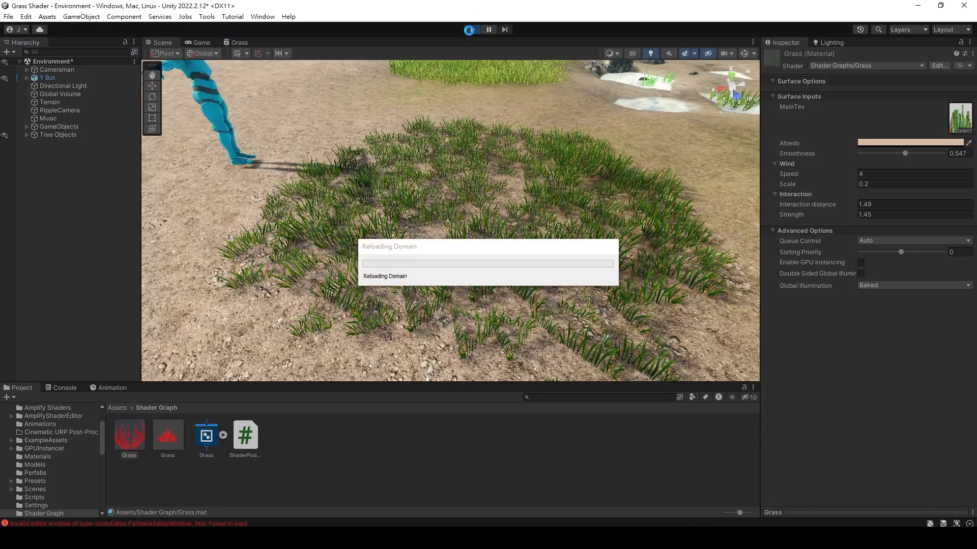
pyautogui.click(471, 29)
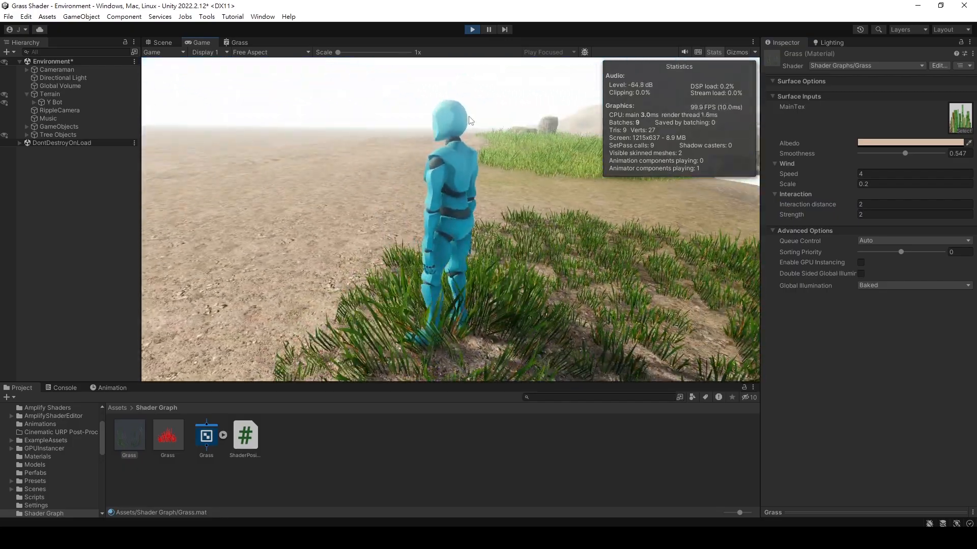
pyautogui.click(161, 43)
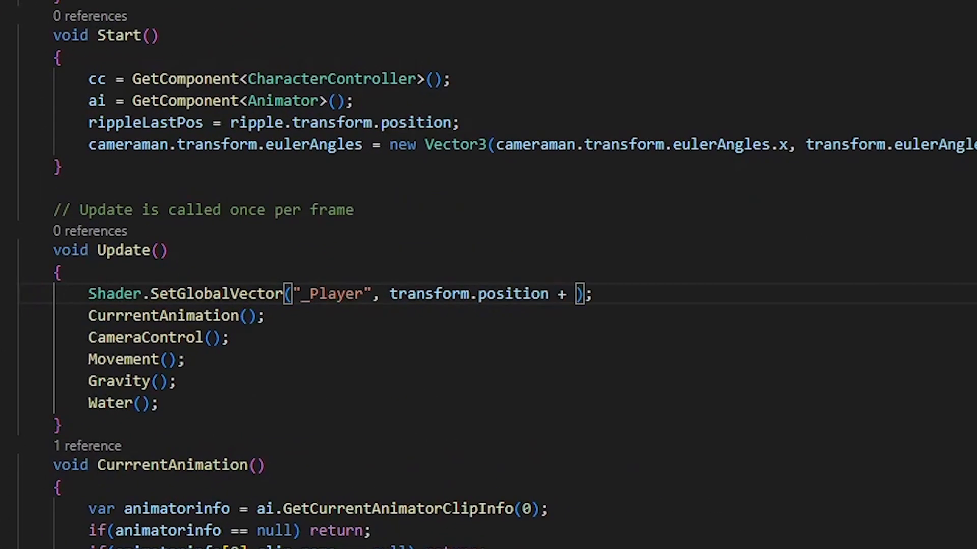
# - Extend the _Player vector with + Vector3.up * capsuleCollider.radius
pyautogui.write('Vector3.up *')
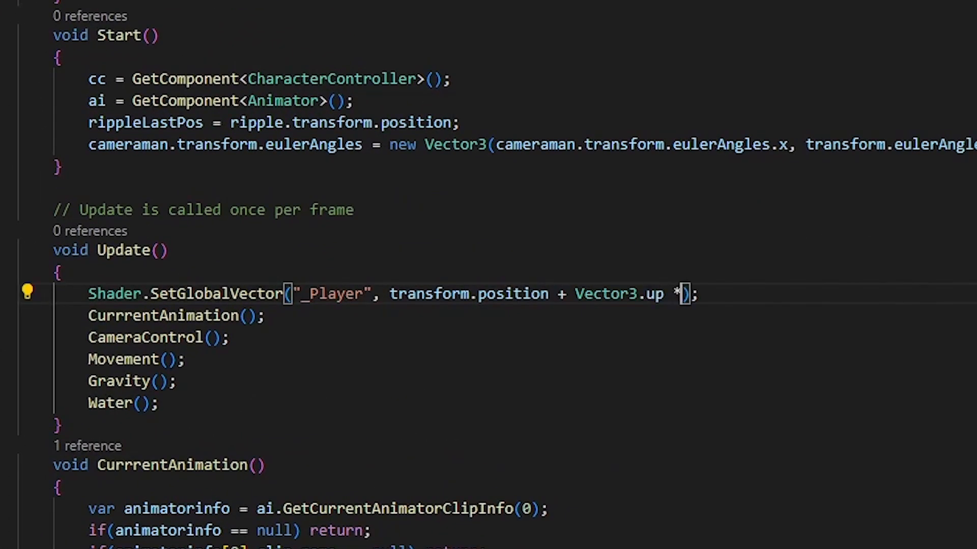
pyautogui.write('capsuleCollider.radius')
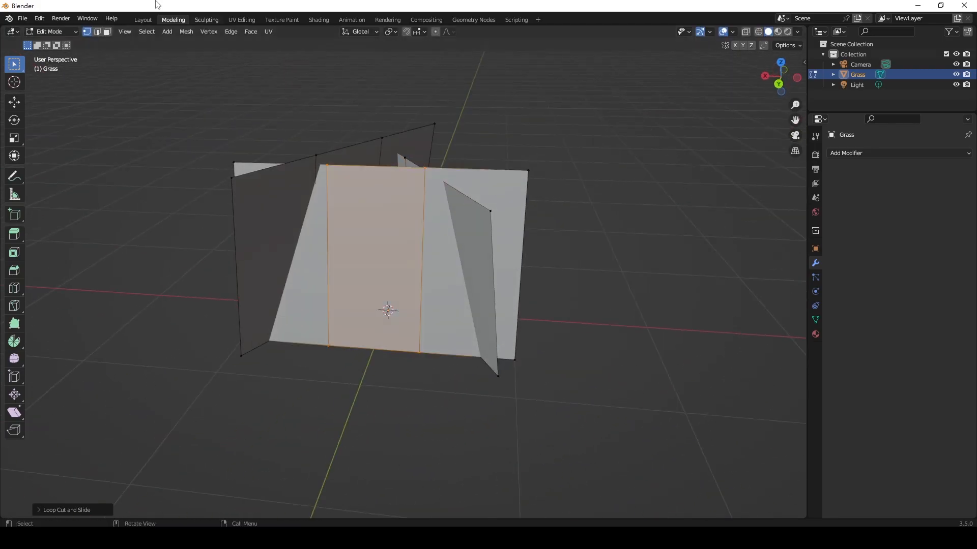
# - Add a loop cut across the crossed grass planes so the blades can bend
pyautogui.click(143, 19)
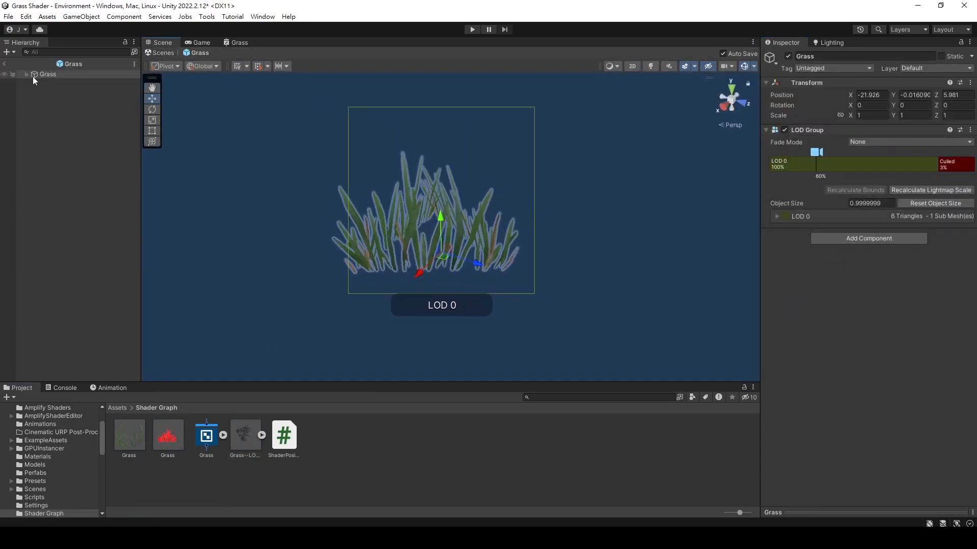
# - Set the Grass prefab's LOD Group to Cross Fade with Animate Cross-fading enabled
pyautogui.click(66, 82)
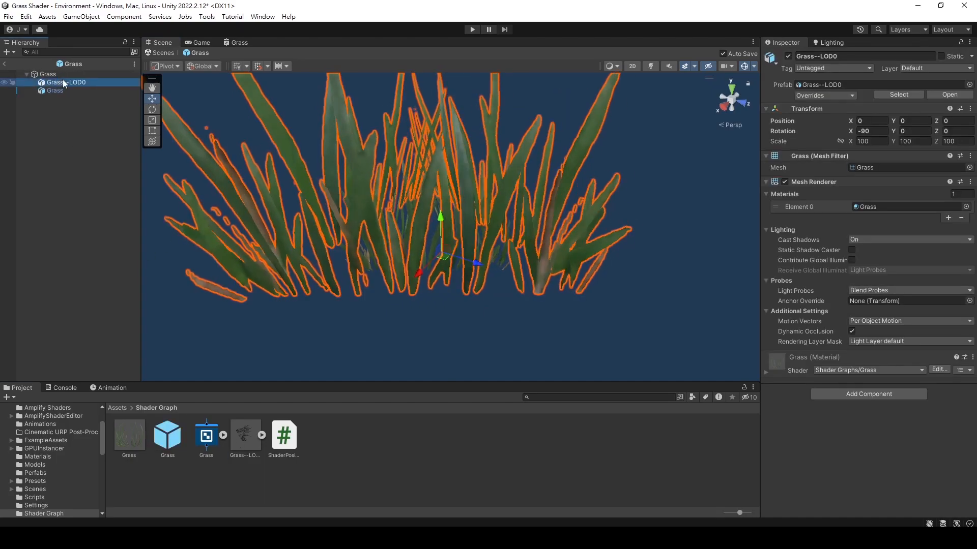
pyautogui.click(55, 91)
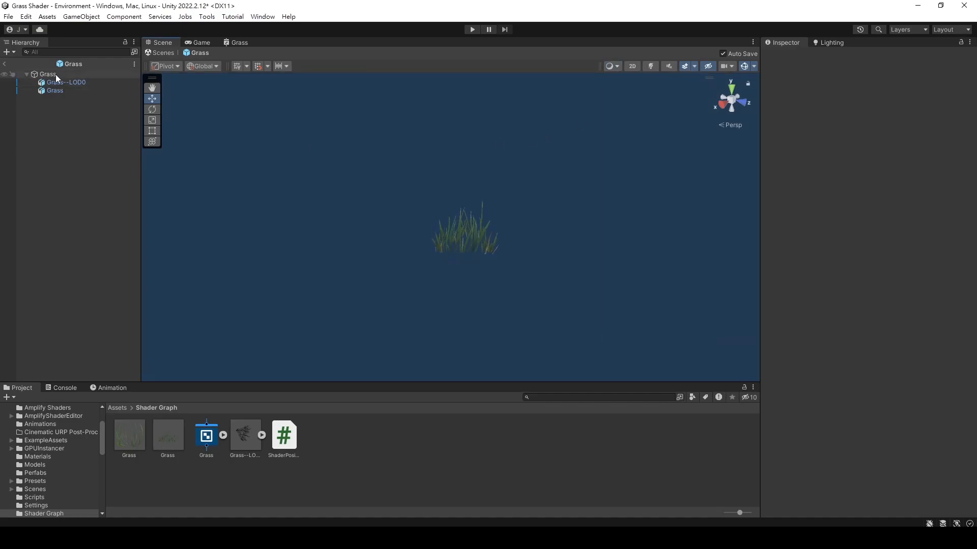
pyautogui.click(47, 73)
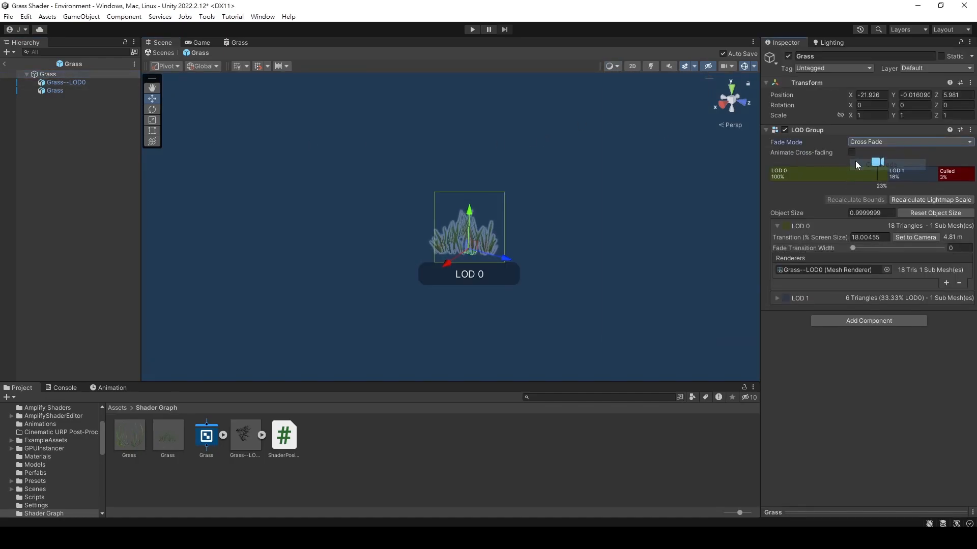
pyautogui.click(852, 152)
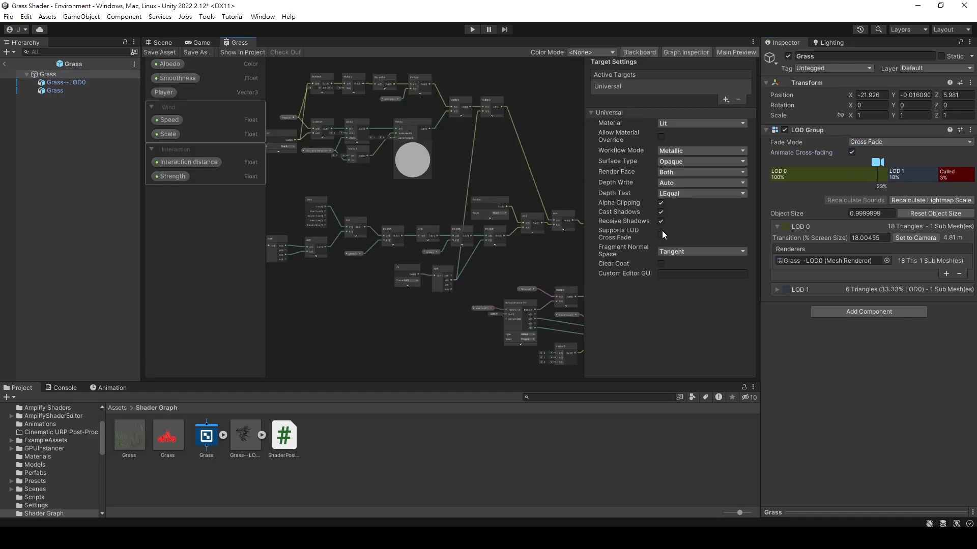
# - Enable Supports LOD Cross Fade in the shader, turn LOD mesh Cast Shadows off, and leave the prefab
pyautogui.click(526, 288)
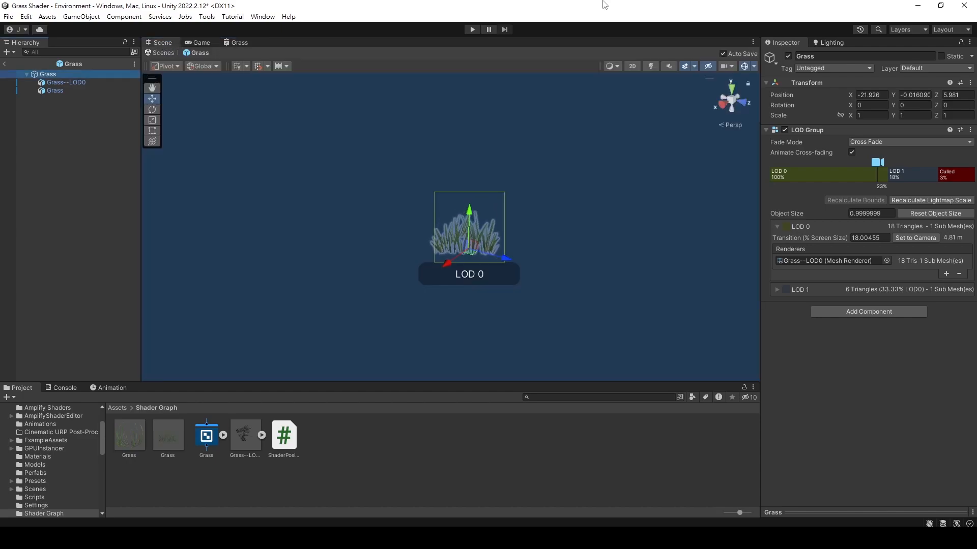
pyautogui.click(55, 90)
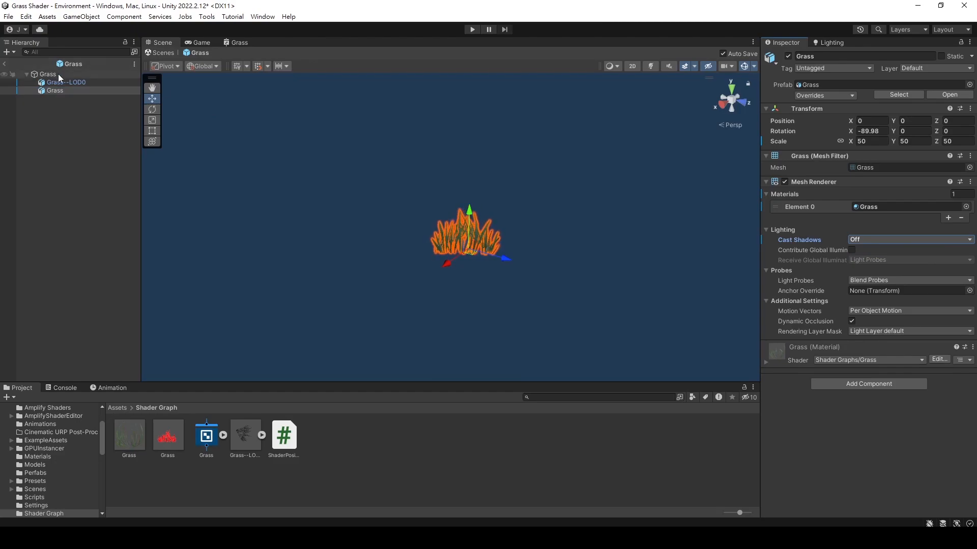
pyautogui.click(65, 82)
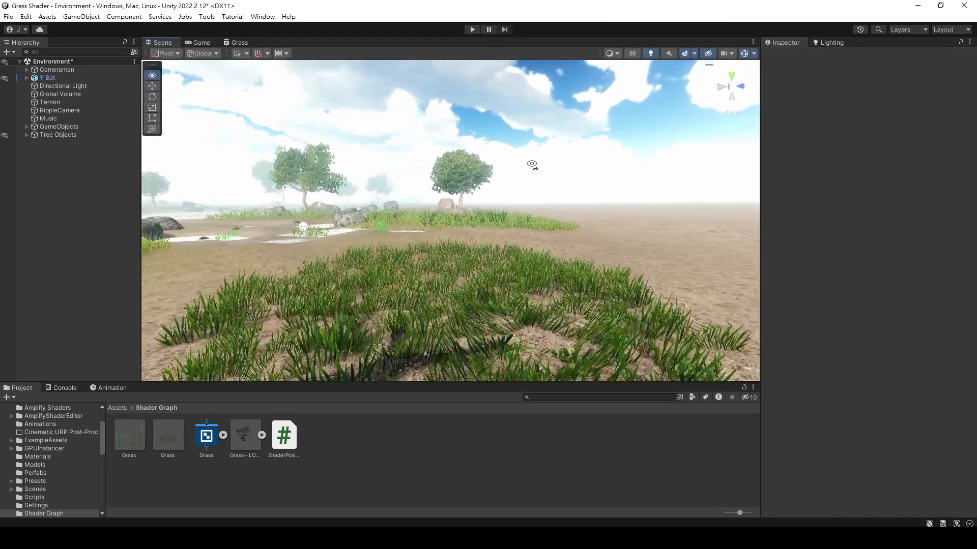
# - Play the Environment scene to watch the character walk through the bending grass
pyautogui.click(471, 29)
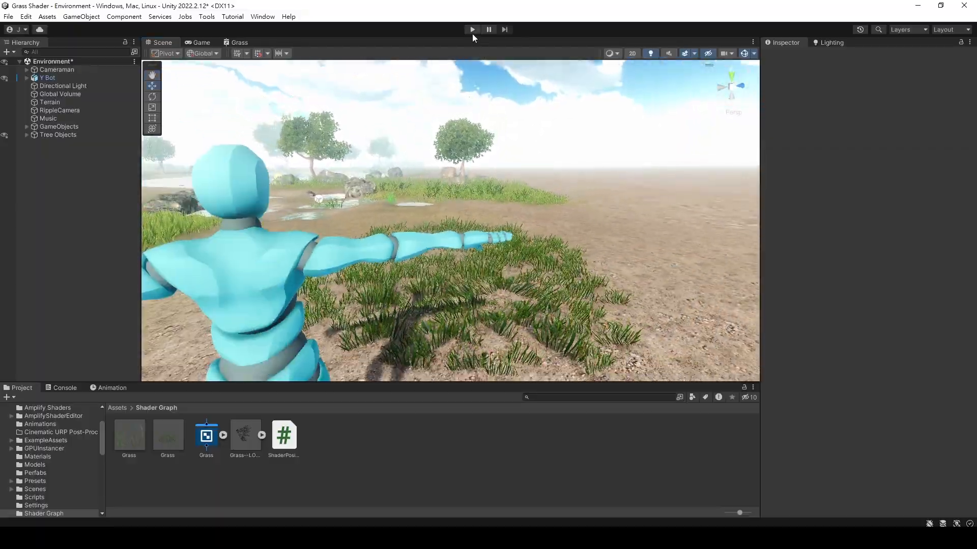
pyautogui.click(471, 29)
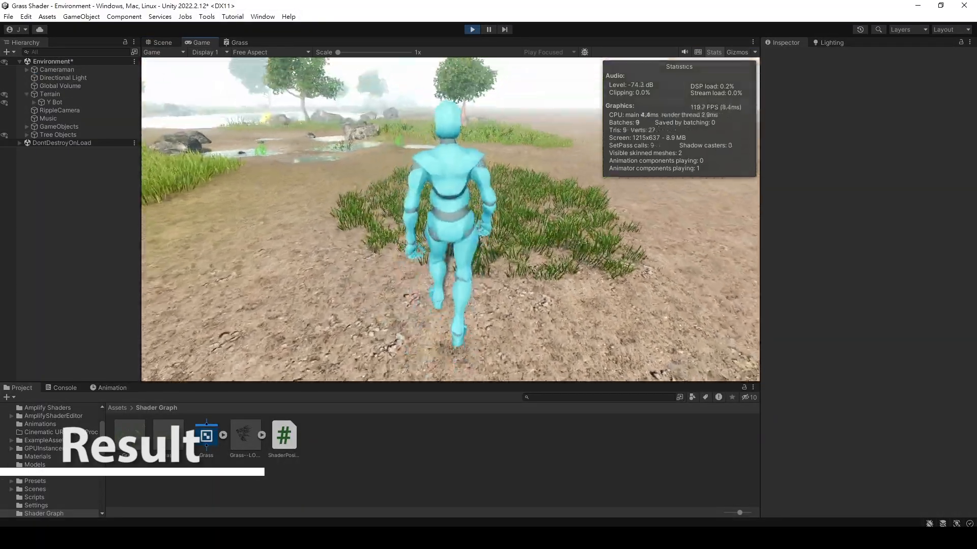